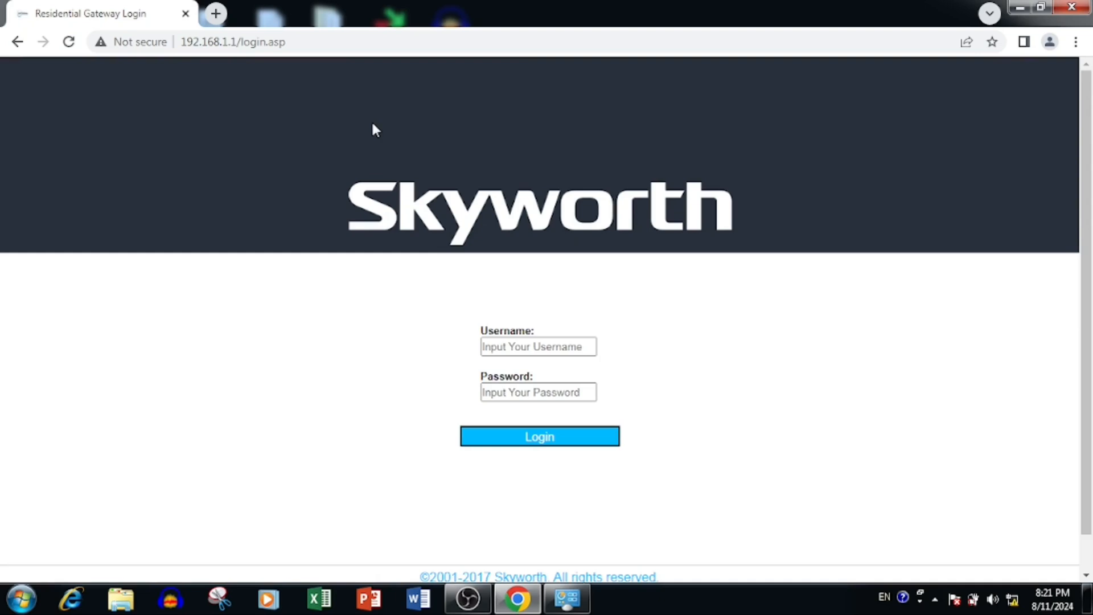
mouse_move(317, 45)
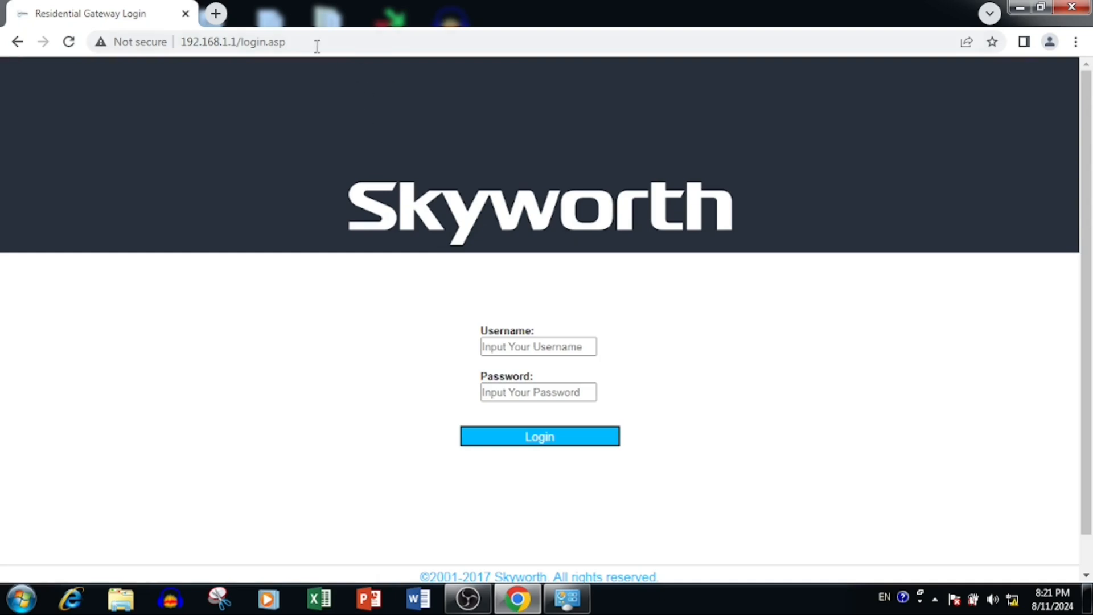
mouse_move(314, 523)
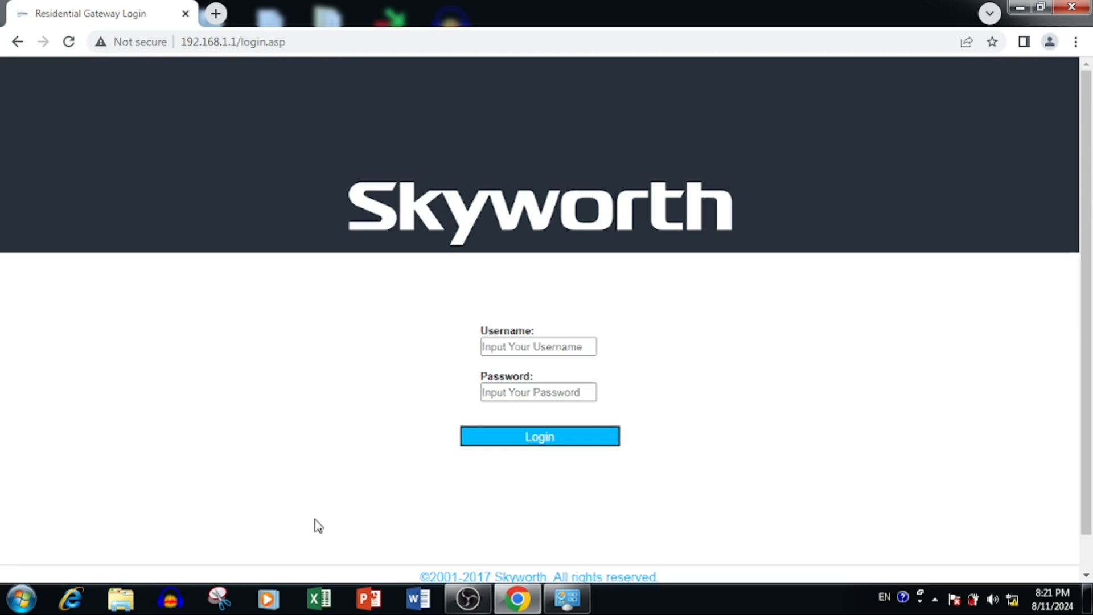
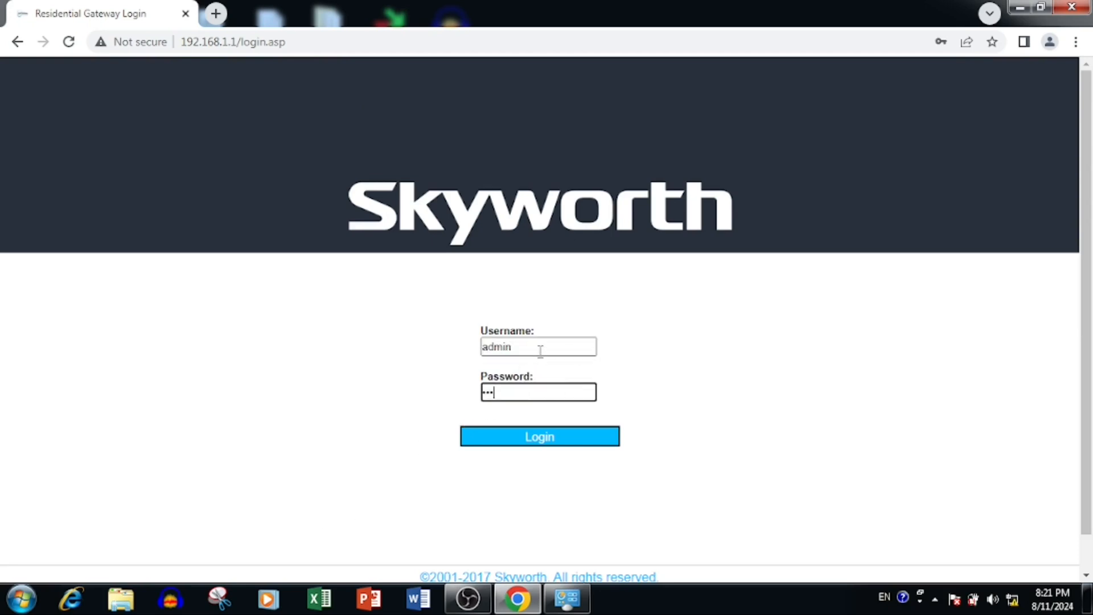
Log in to the router admin pages with the admin credentials, reaching the Status page
click(539, 436)
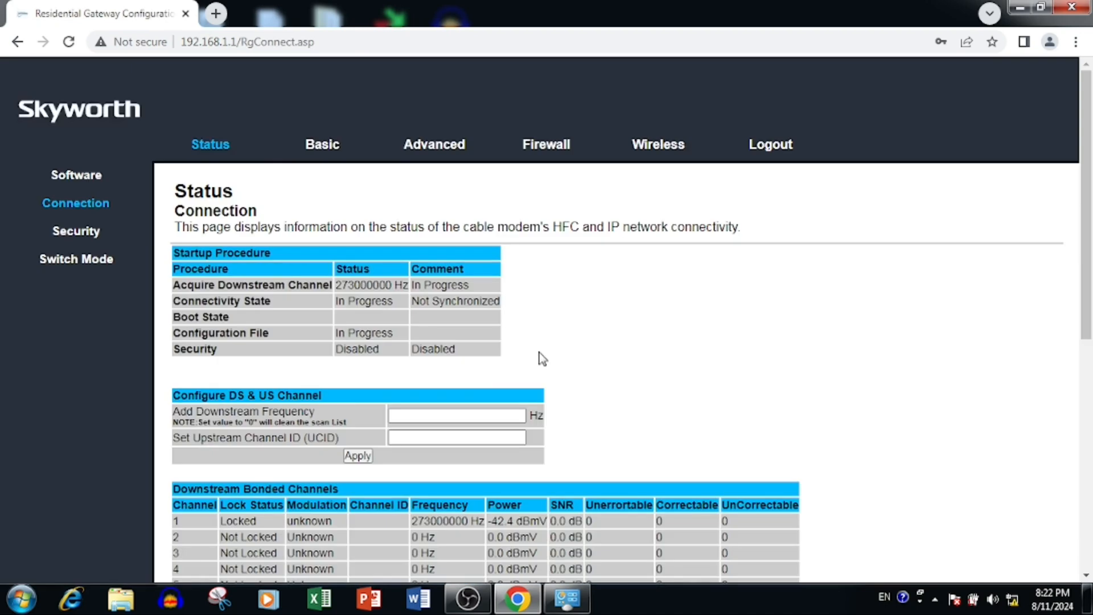
View the software status info, then switch to the Wireless 802.11 Radio settings page
click(75, 175)
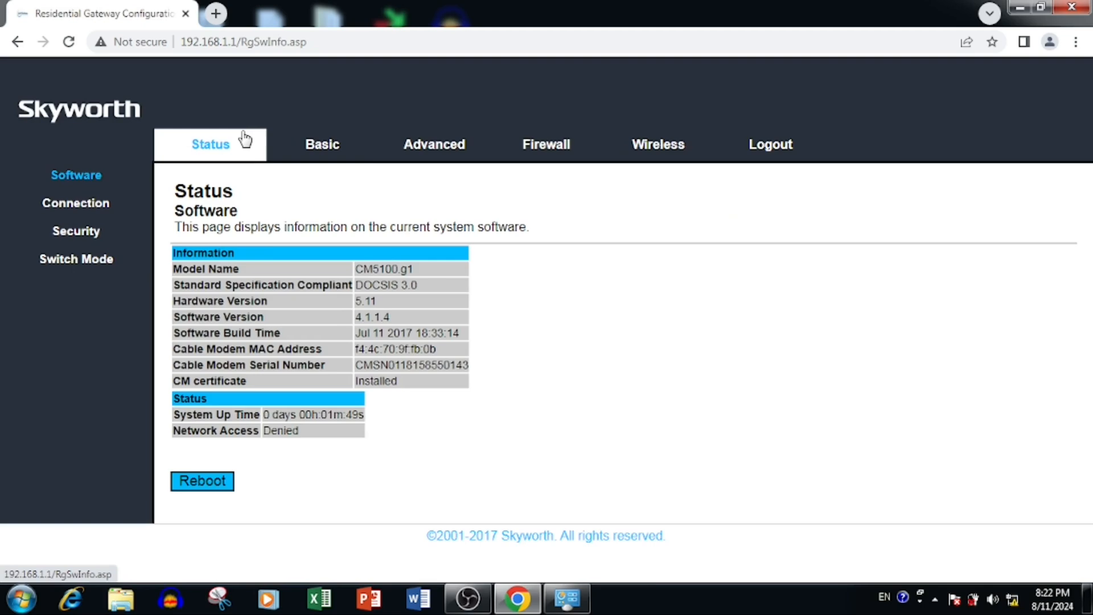
click(657, 144)
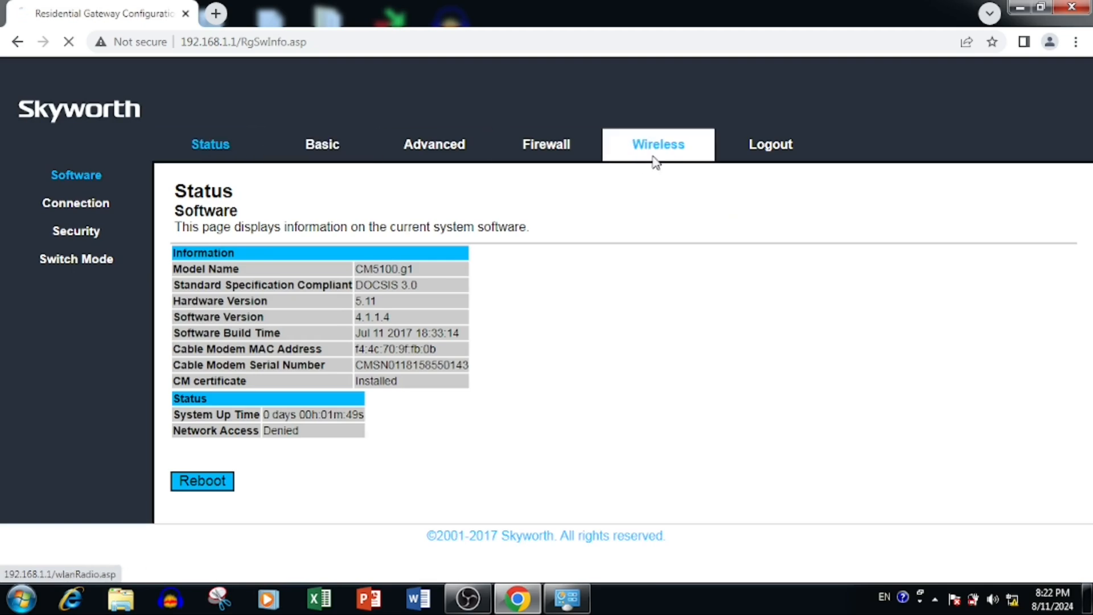
click(657, 145)
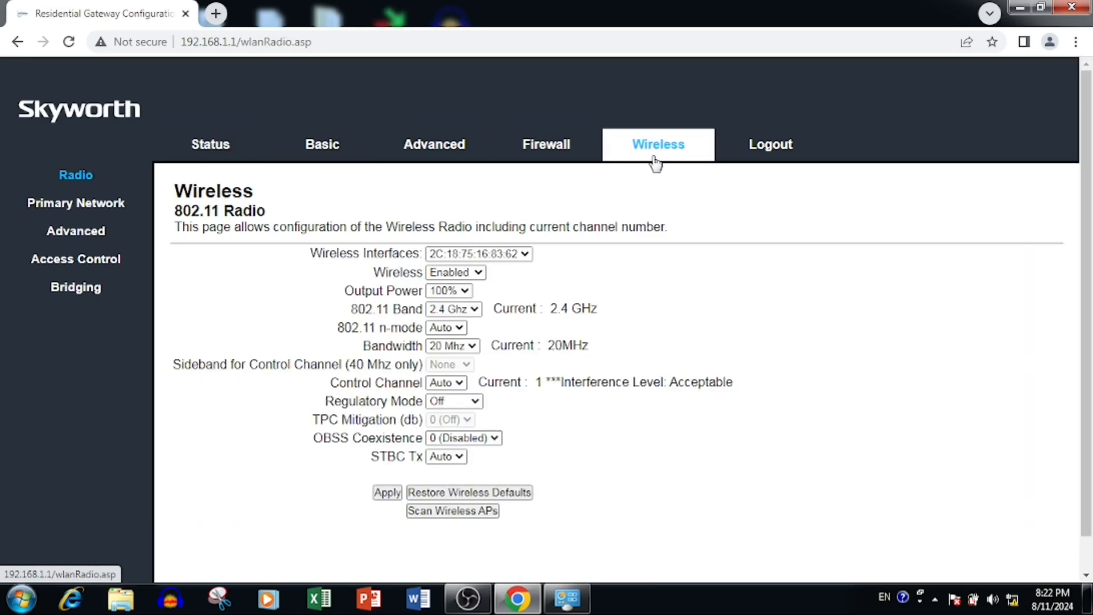
mouse_move(75, 203)
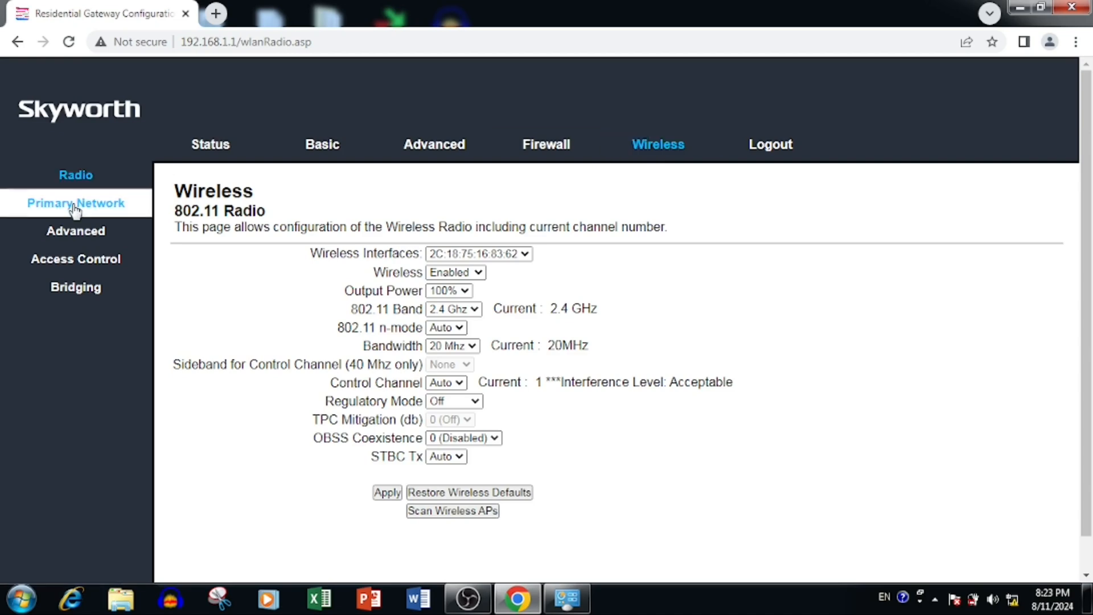
Set the primary network SSID to New_Wifi_Name and apply it
click(75, 203)
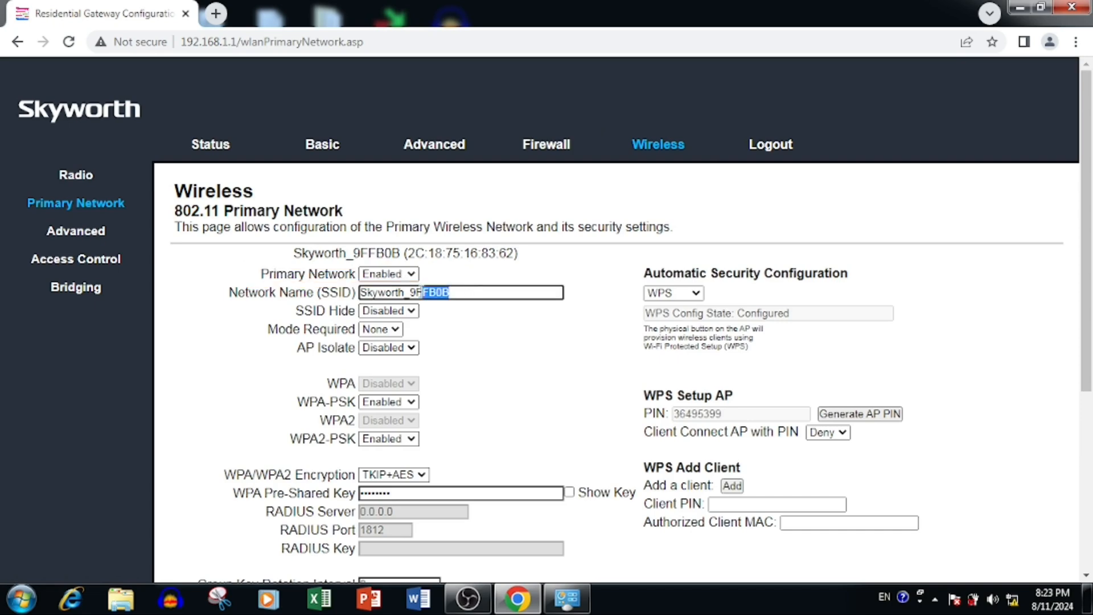
text(New)
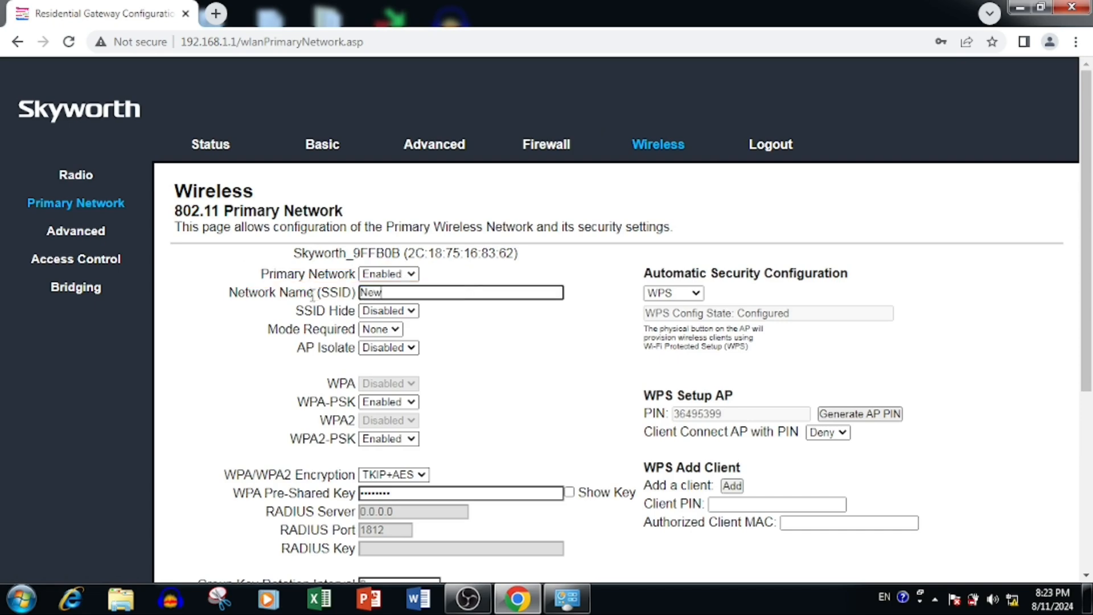
text(_Wifi_Na)
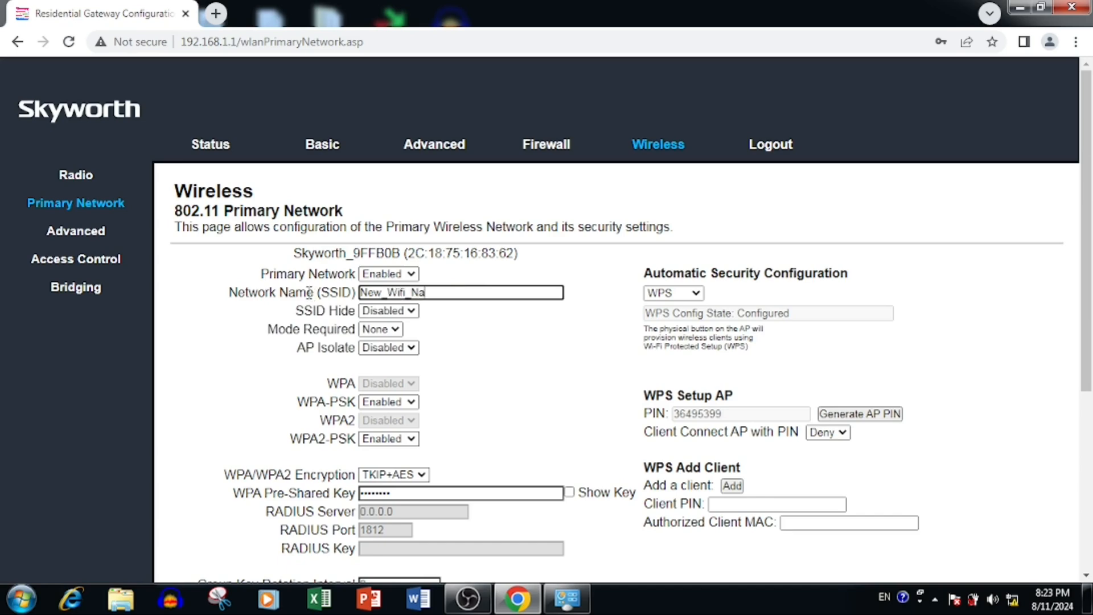
text(me)
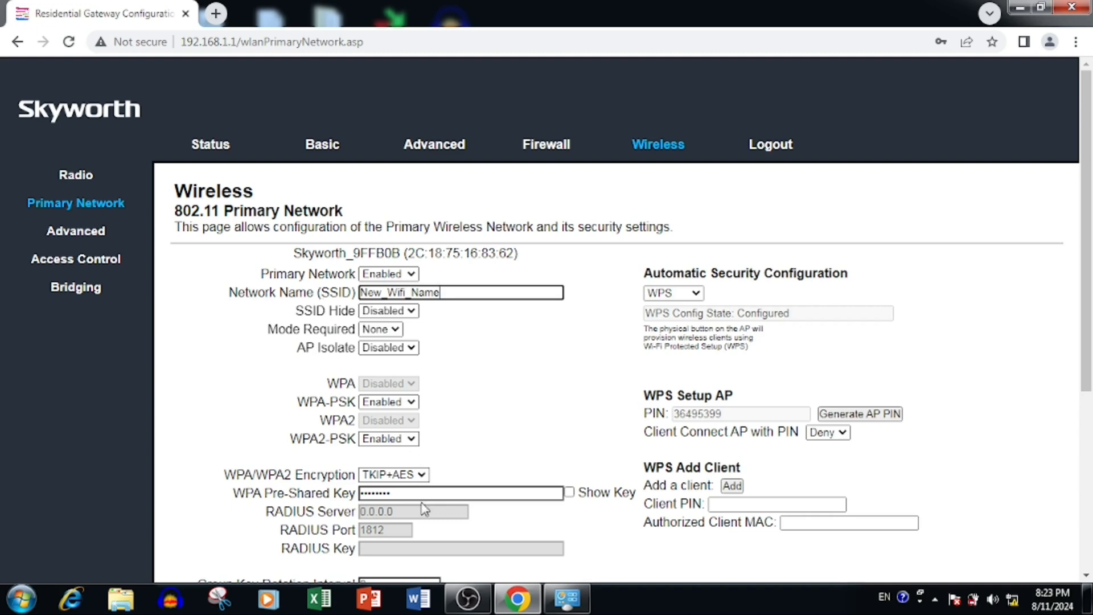
scroll(down, 3)
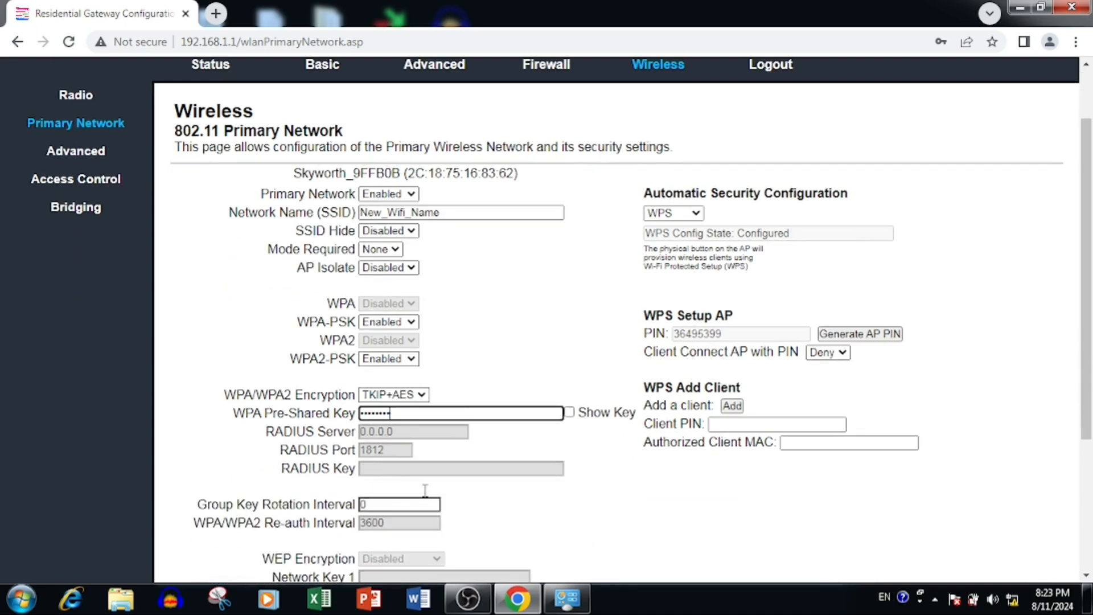
mouse_move(400, 437)
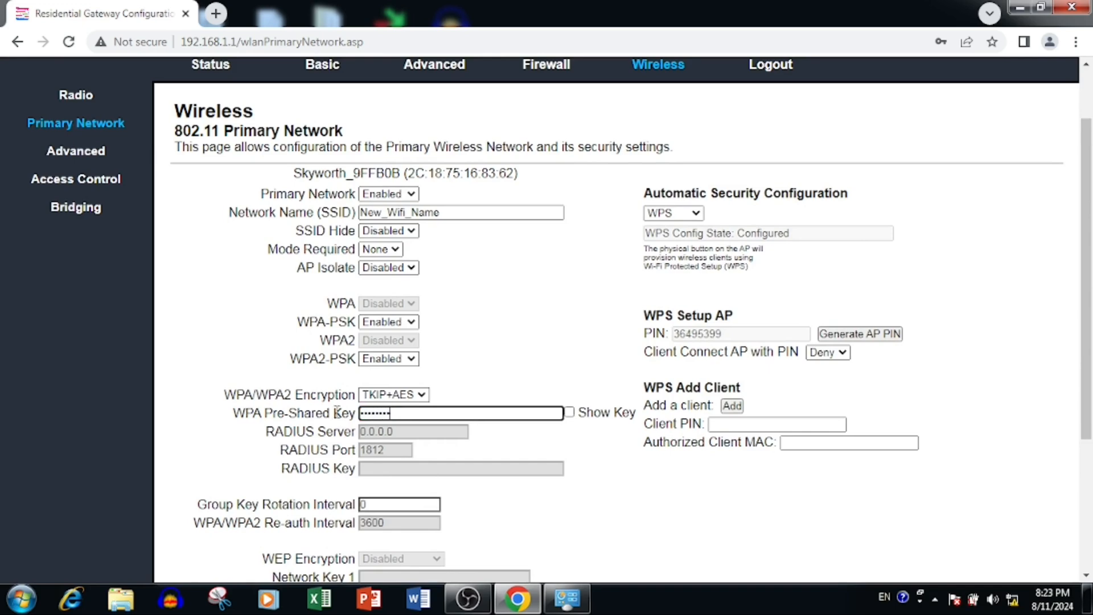
scroll(down, 3)
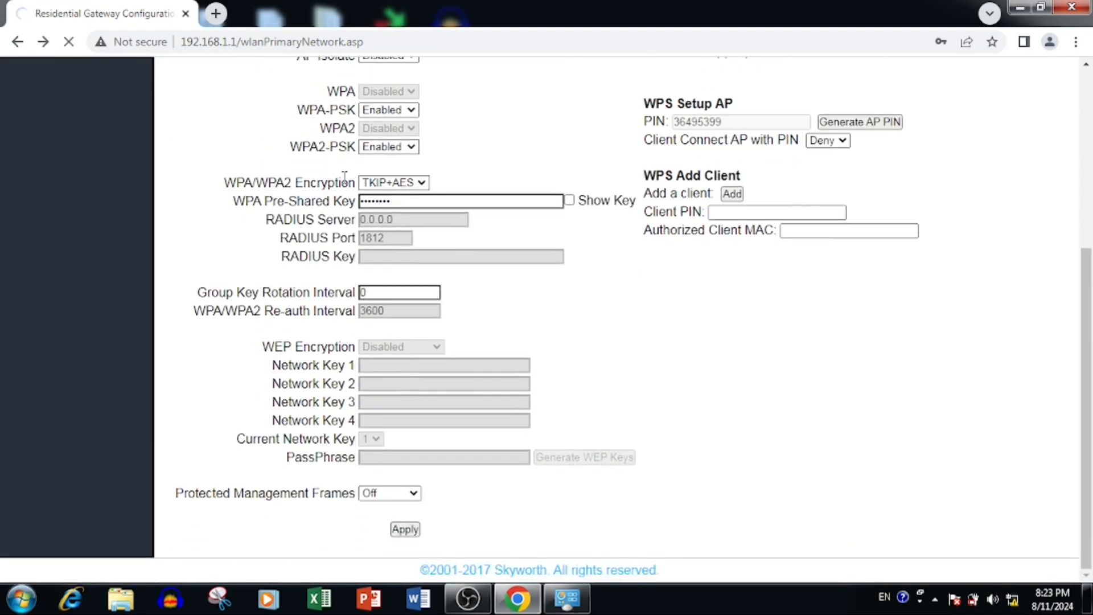
scroll(up, 3)
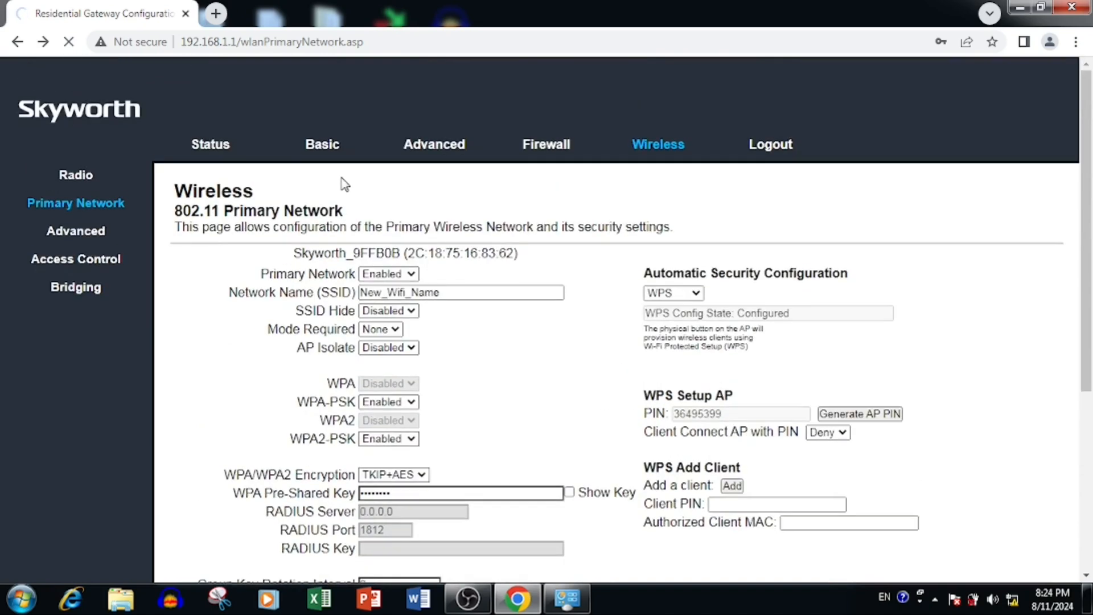
Go to Advanced > Forwarding and start a new IPv4 forwarding rule
click(433, 145)
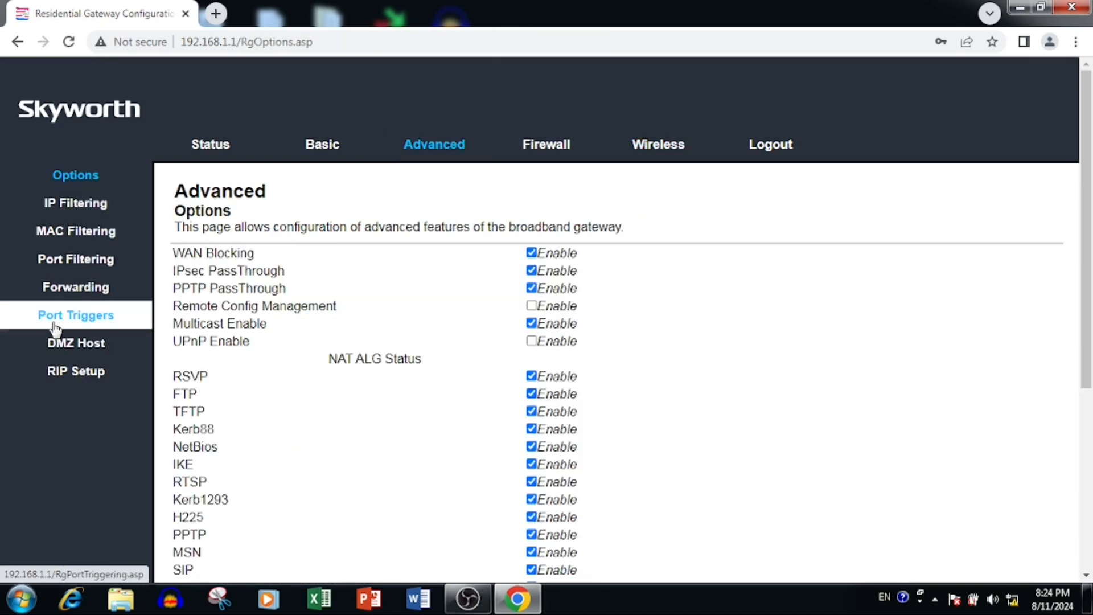
click(75, 287)
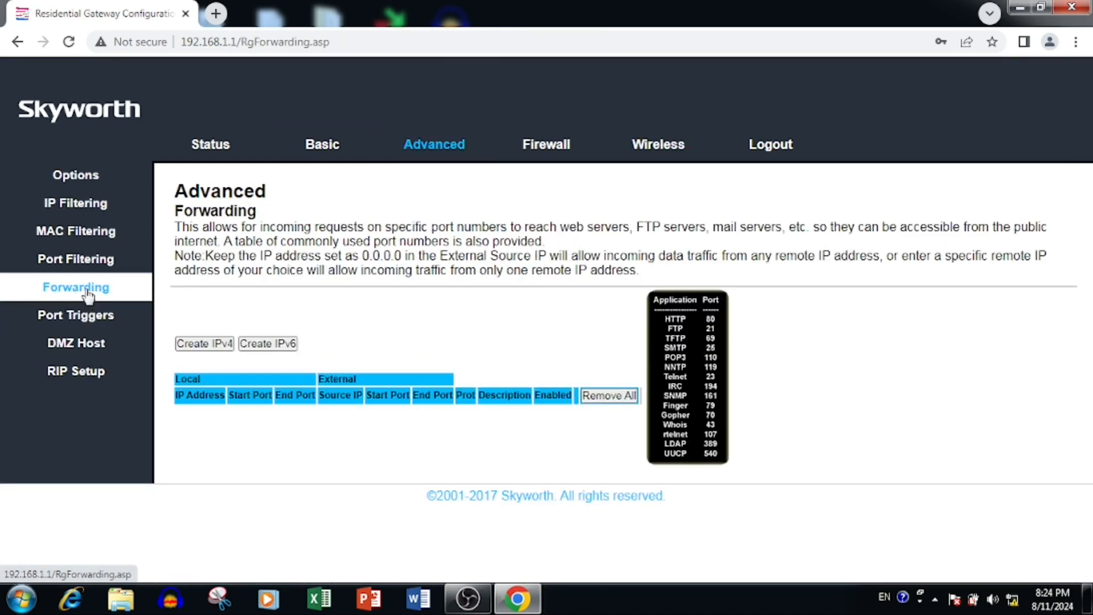
click(204, 343)
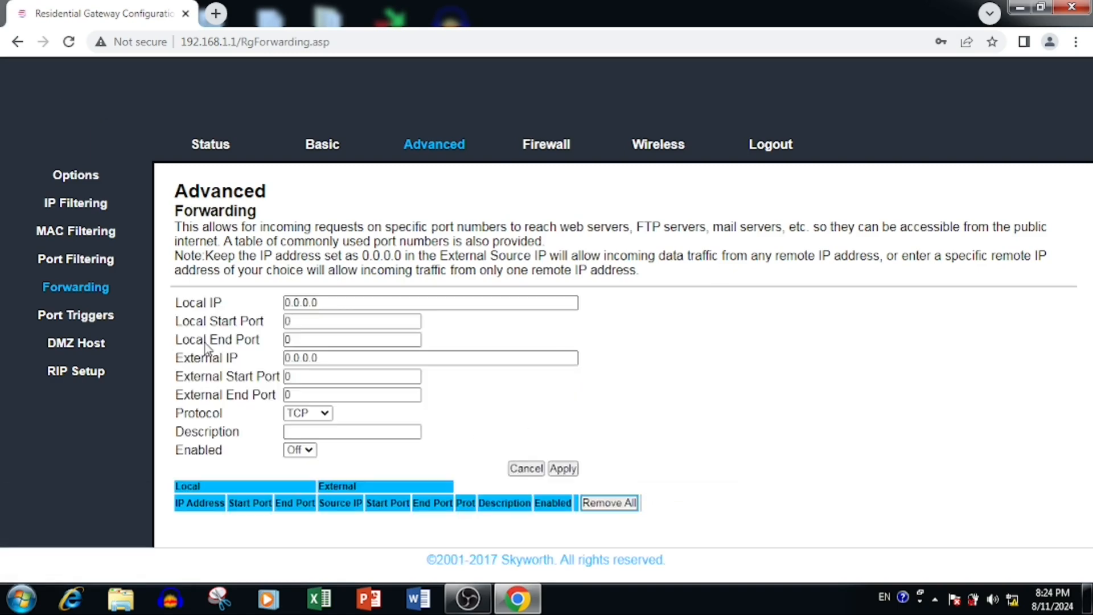
Enter local host 192.168.1.33, local ports 8080–8088 and external start port 8080
text(192.1)
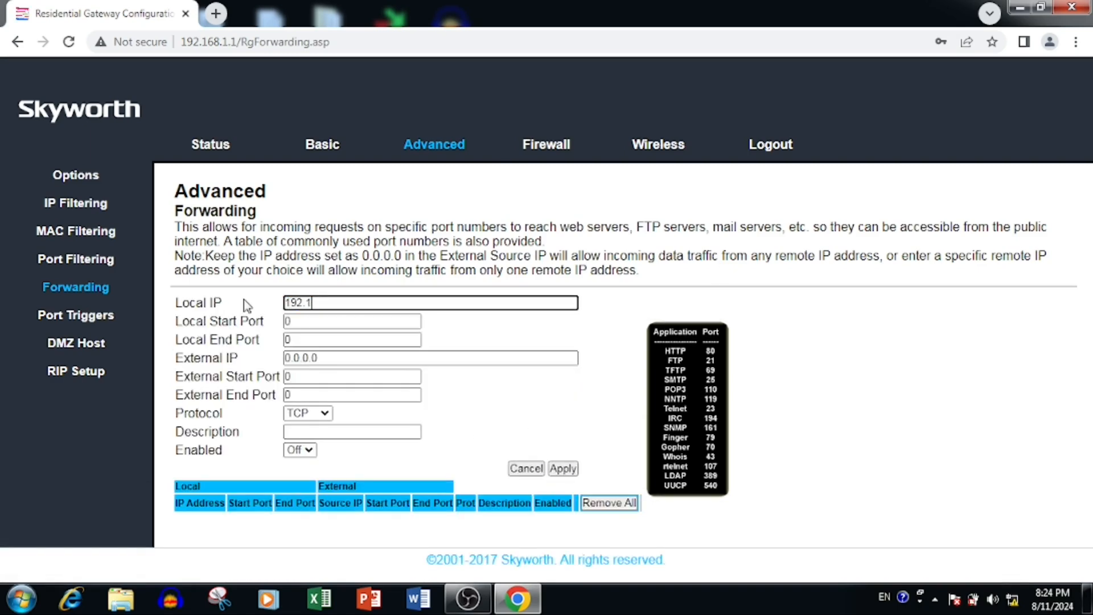
text(68.)
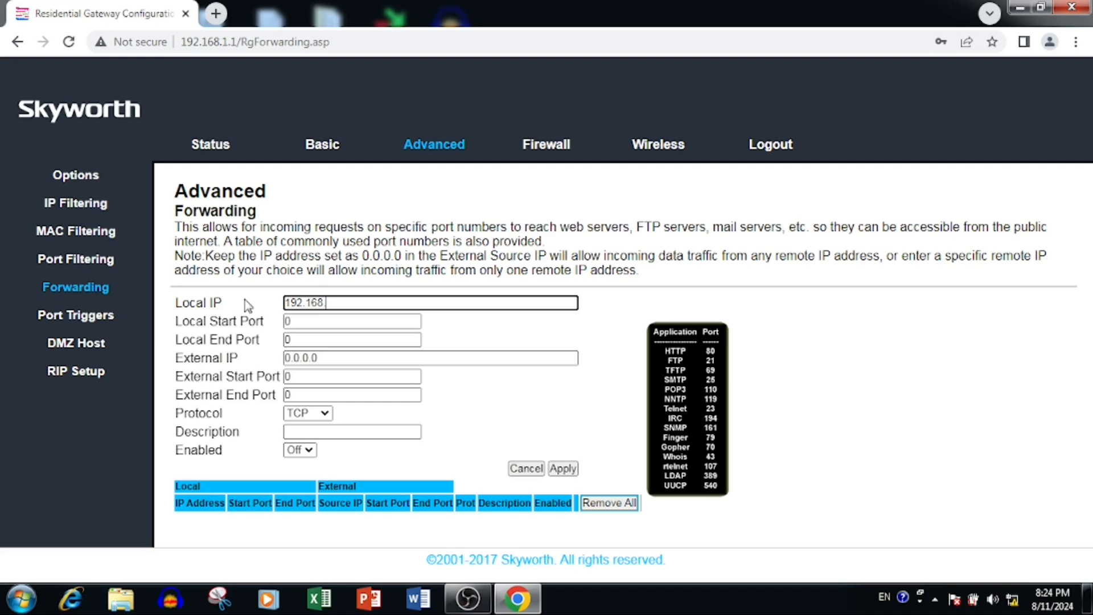
text(1.33)
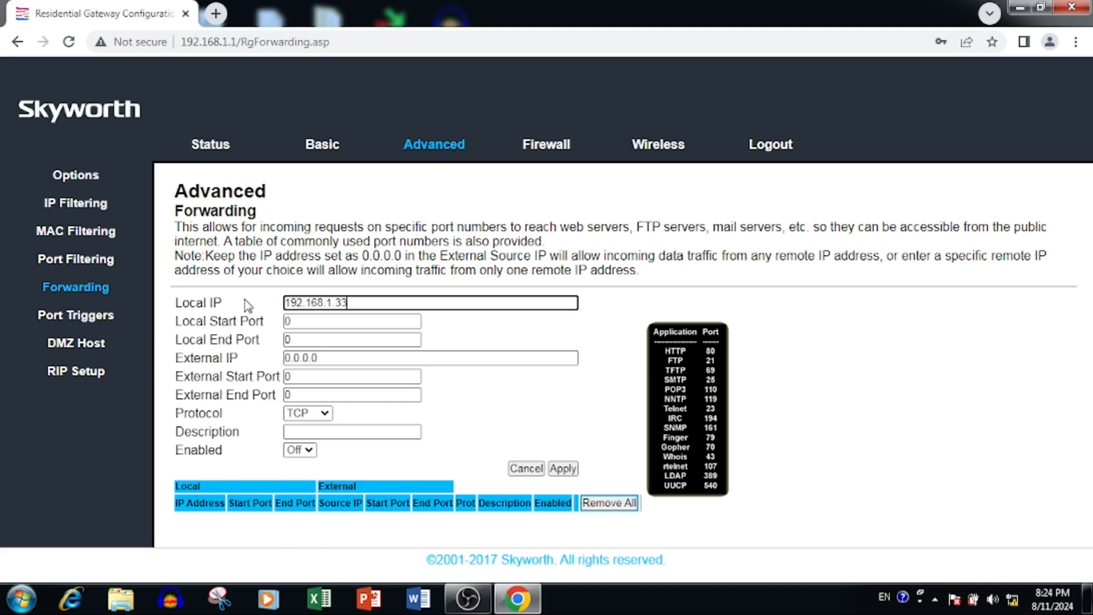
click(352, 321)
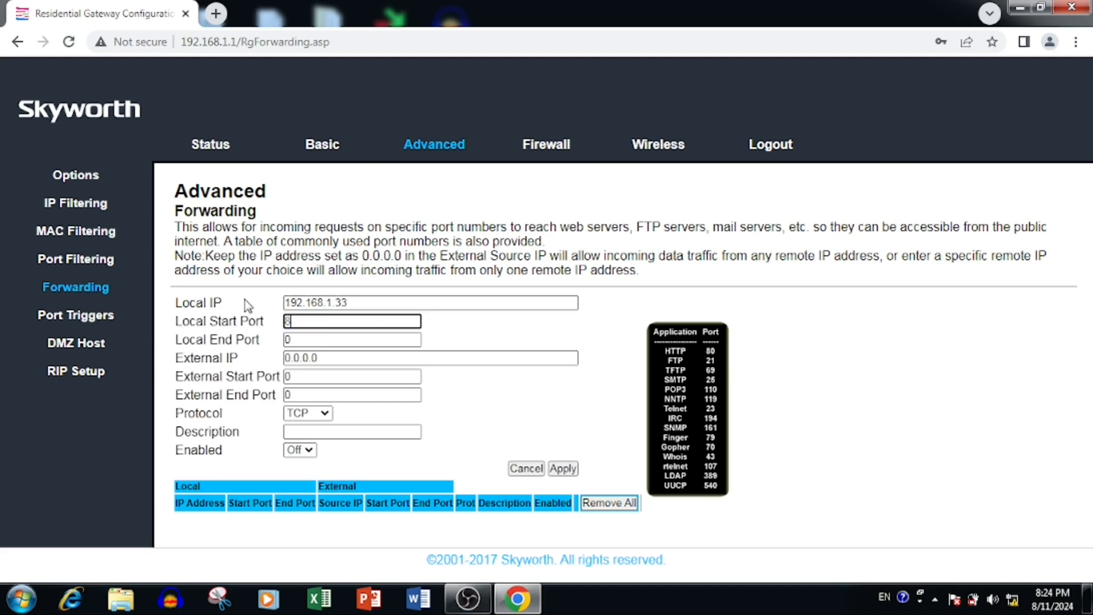
text(0)
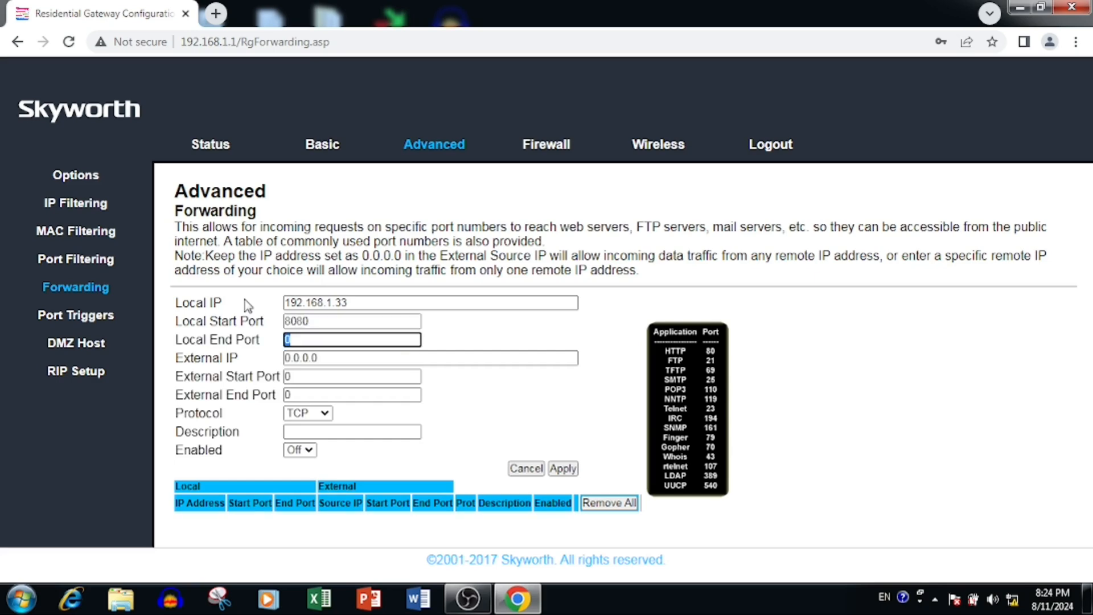
text(8088)
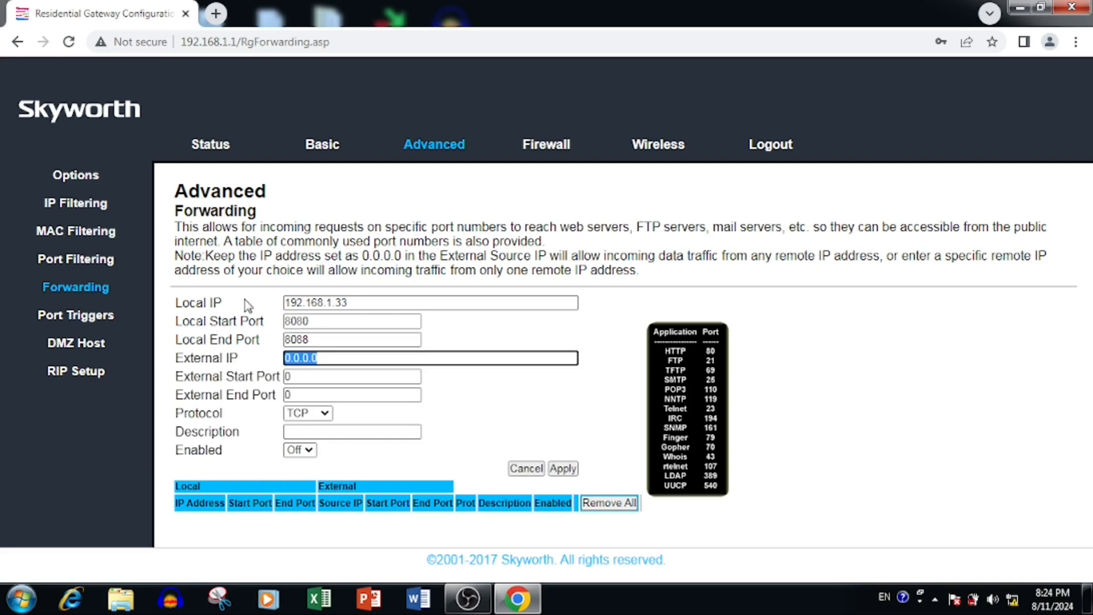
click(351, 376)
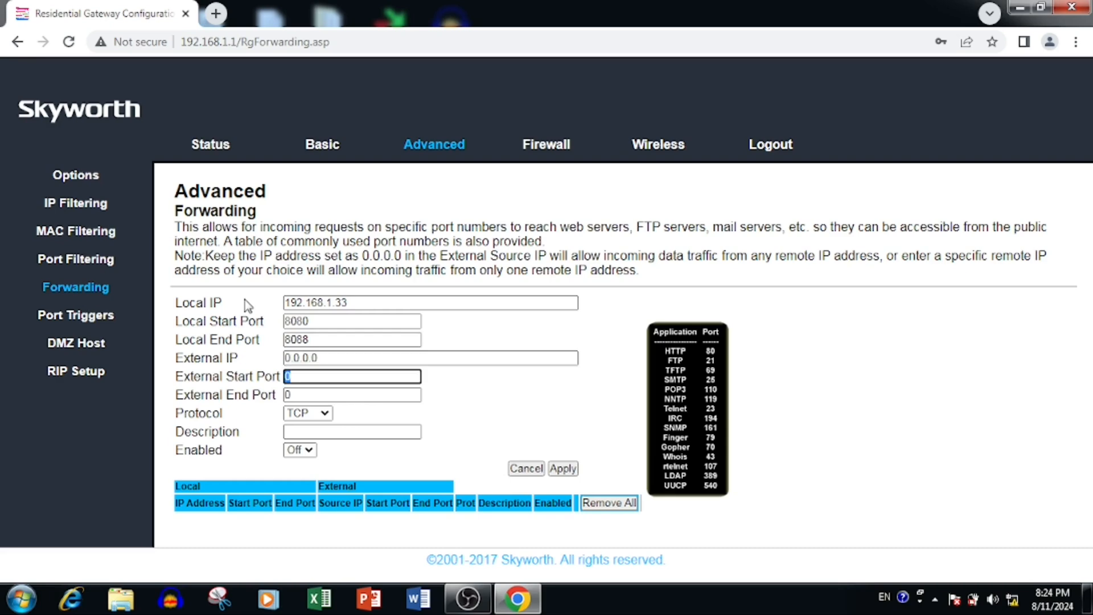
text(8080)
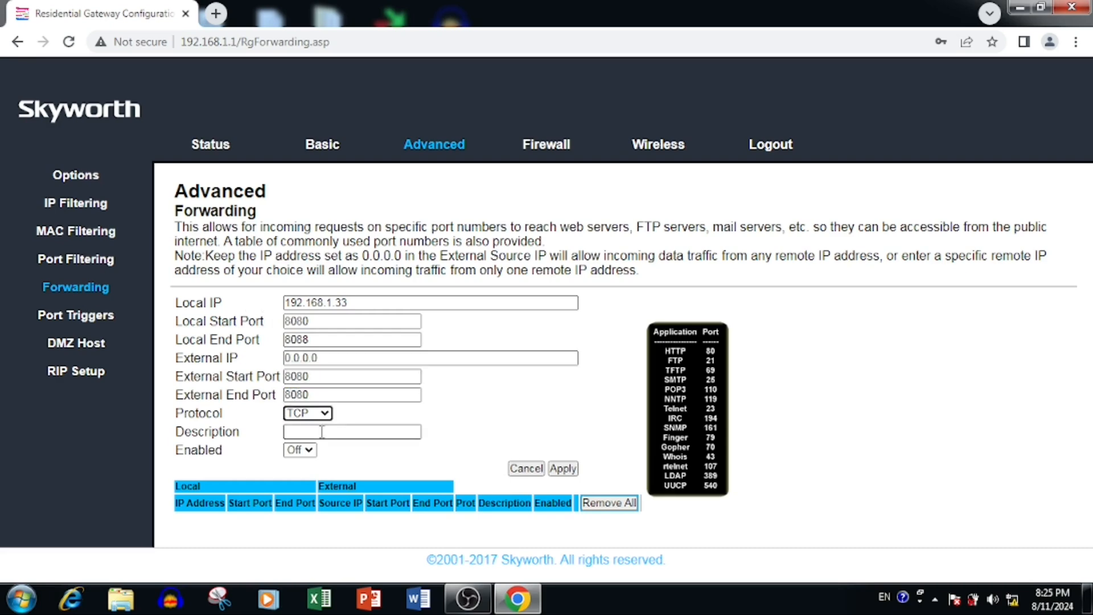
Set protocol BOTH, description Test, enable the rule and apply it
click(308, 413)
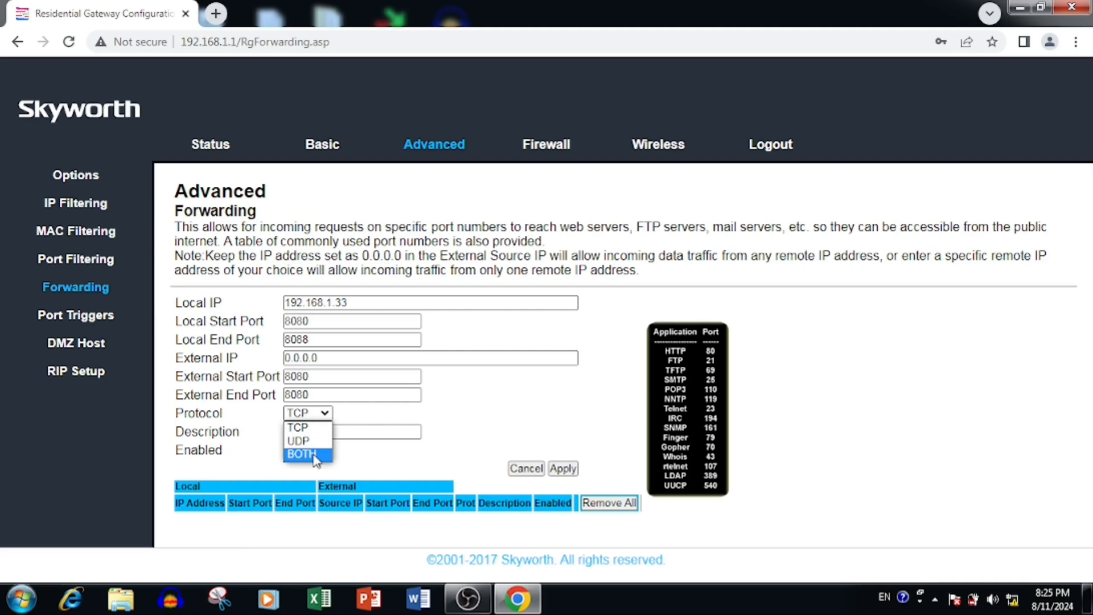
click(299, 454)
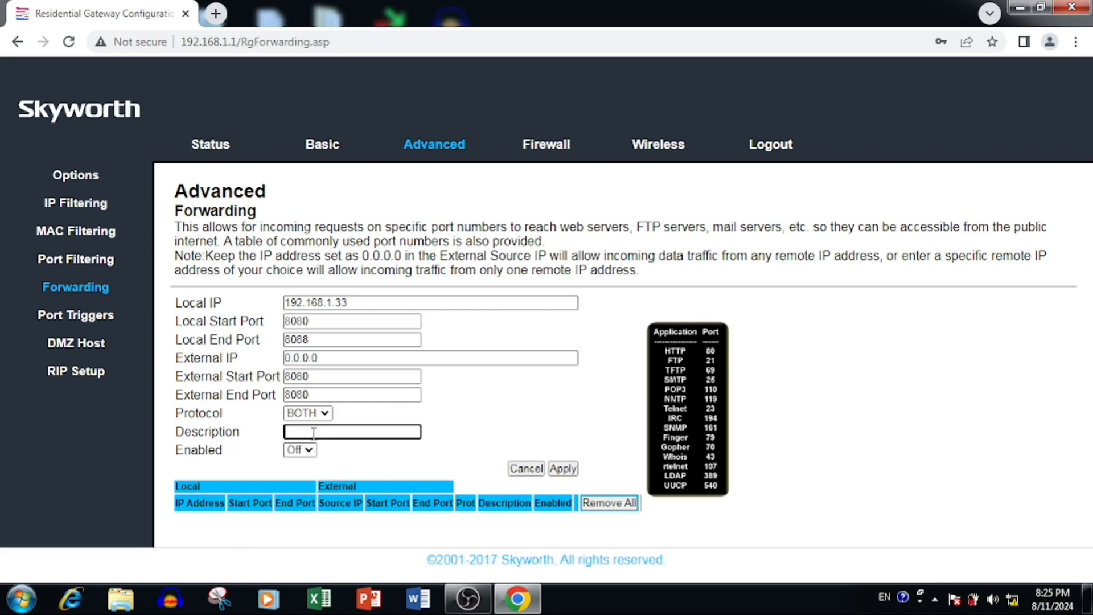
text(Test)
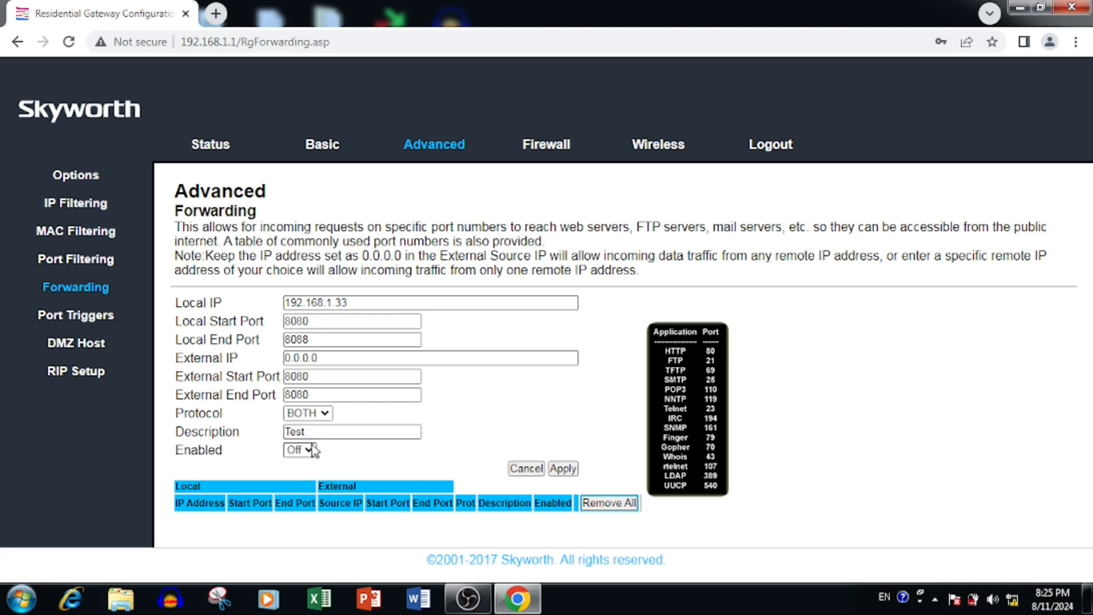
click(300, 450)
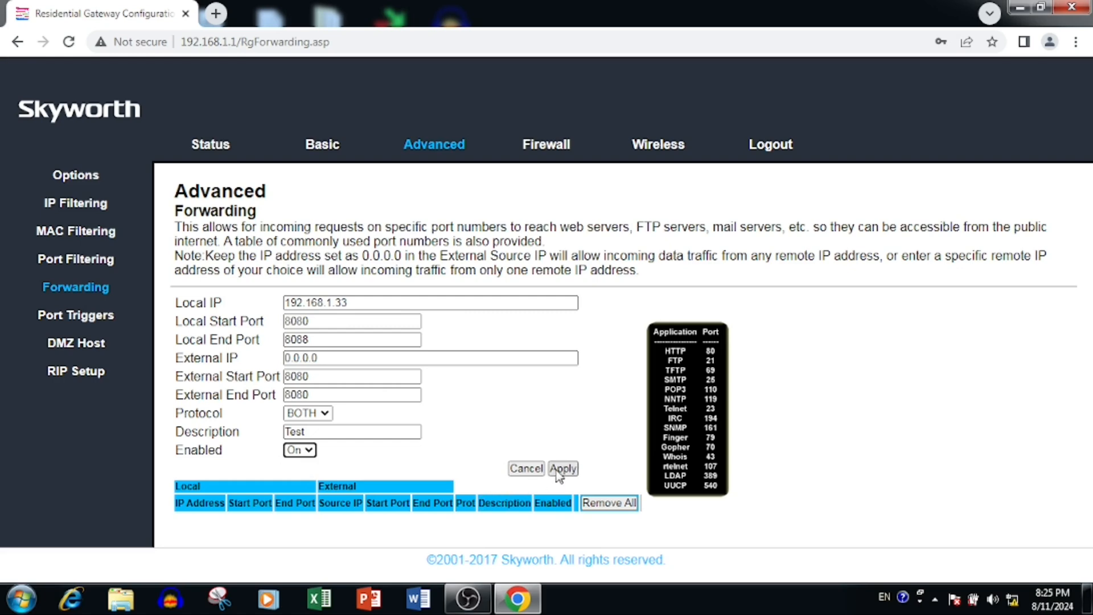
click(561, 468)
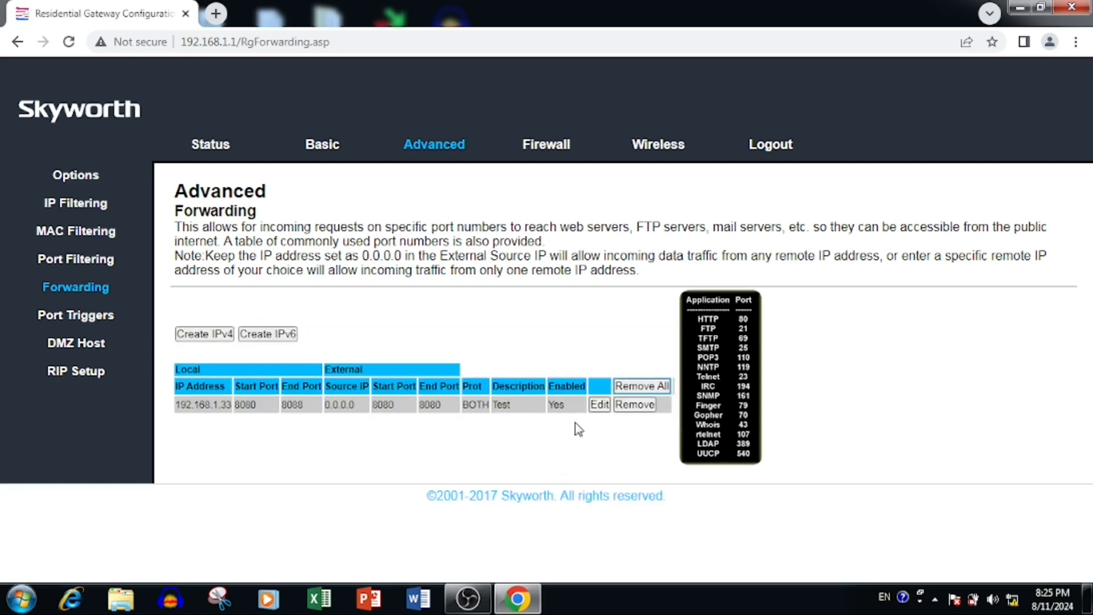
mouse_move(626, 435)
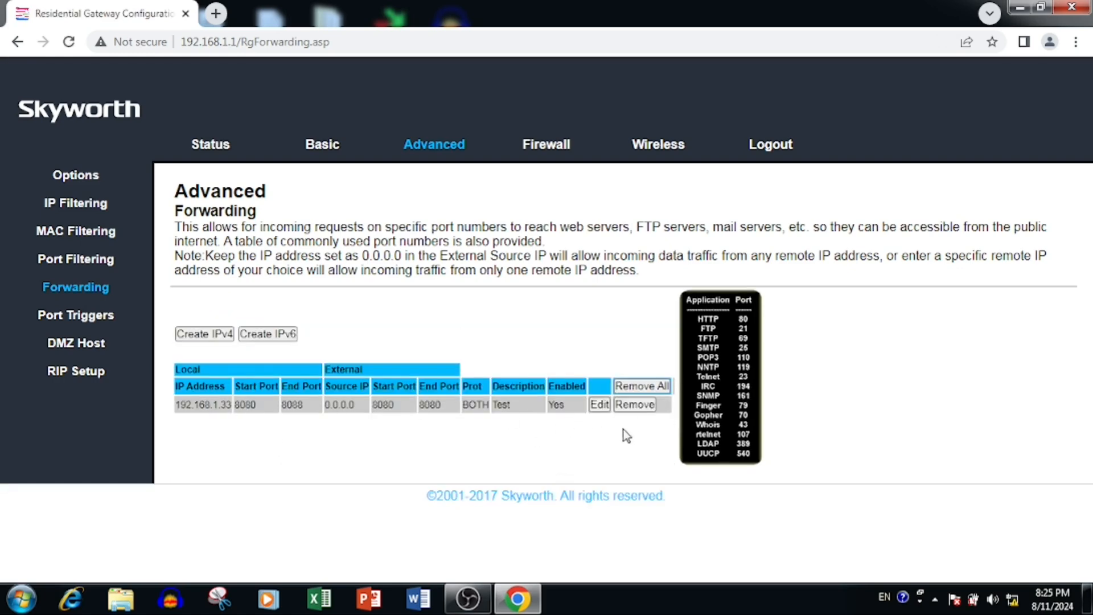
Cancel an edit of the Test rule, then add an RDP rule for 192.168.1.32 port 3389
click(597, 404)
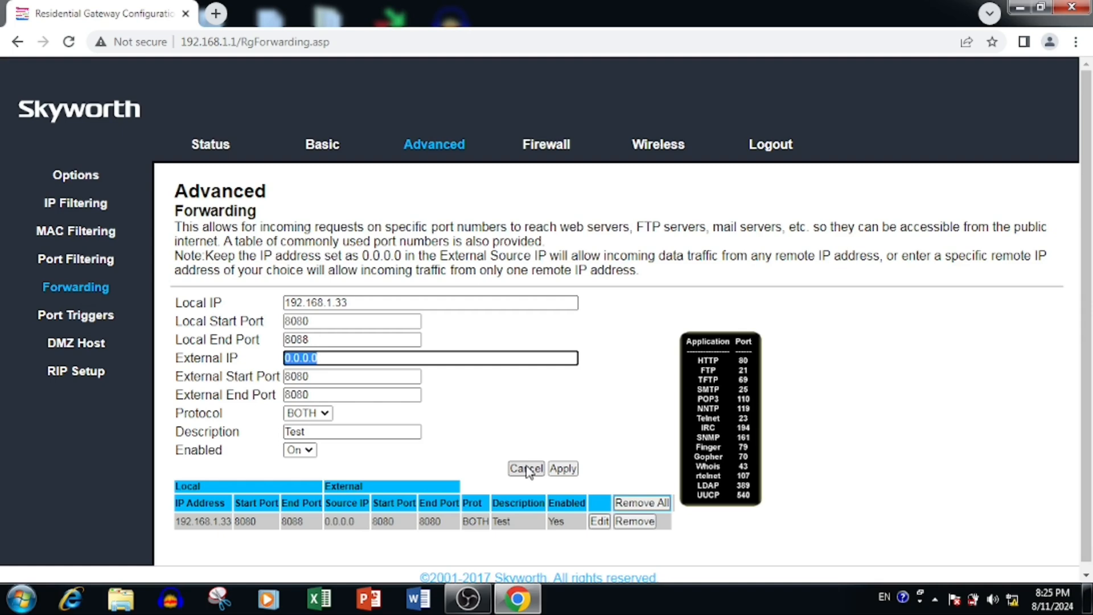
click(525, 468)
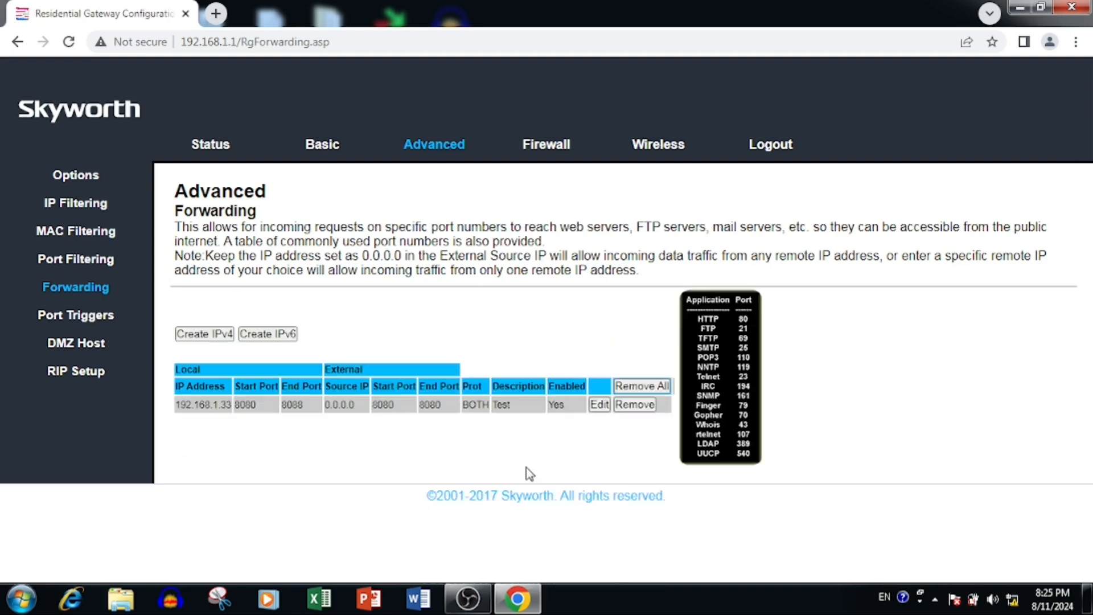
click(204, 334)
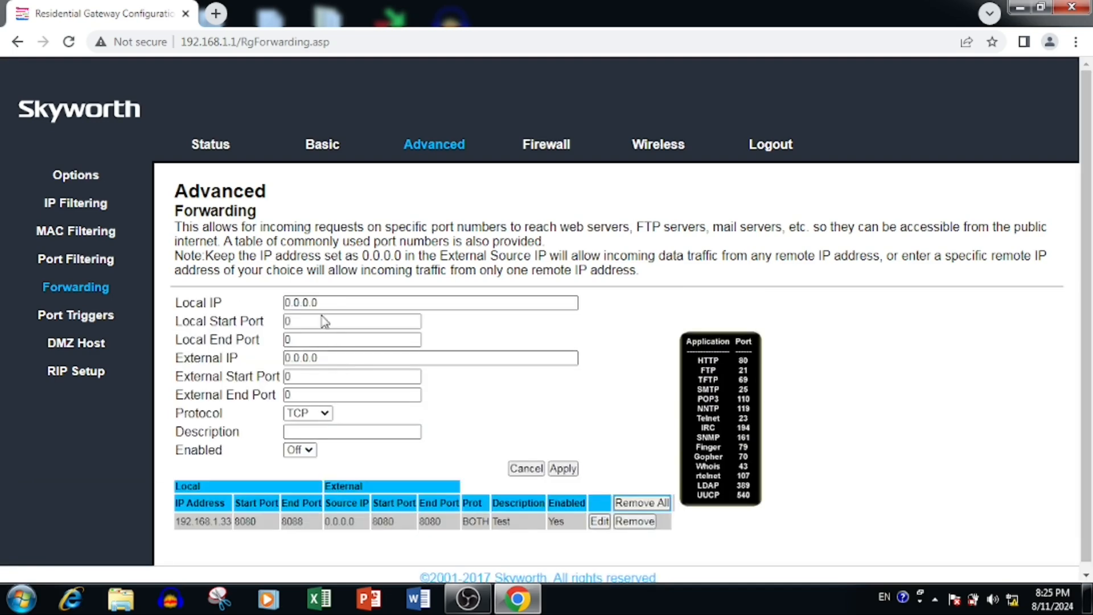
text(192.168.1.32)
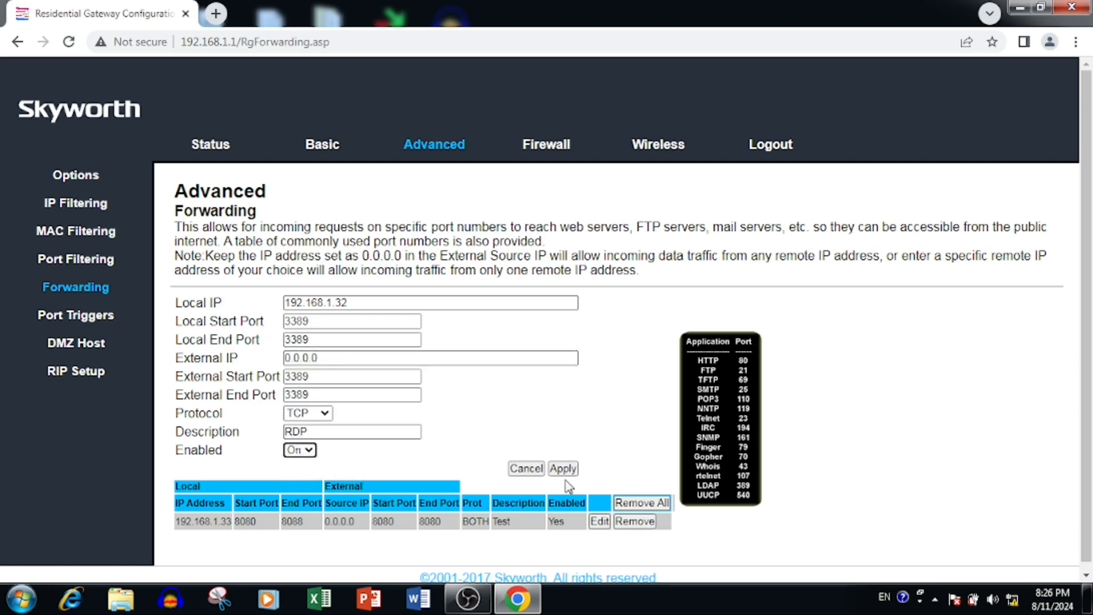
click(562, 468)
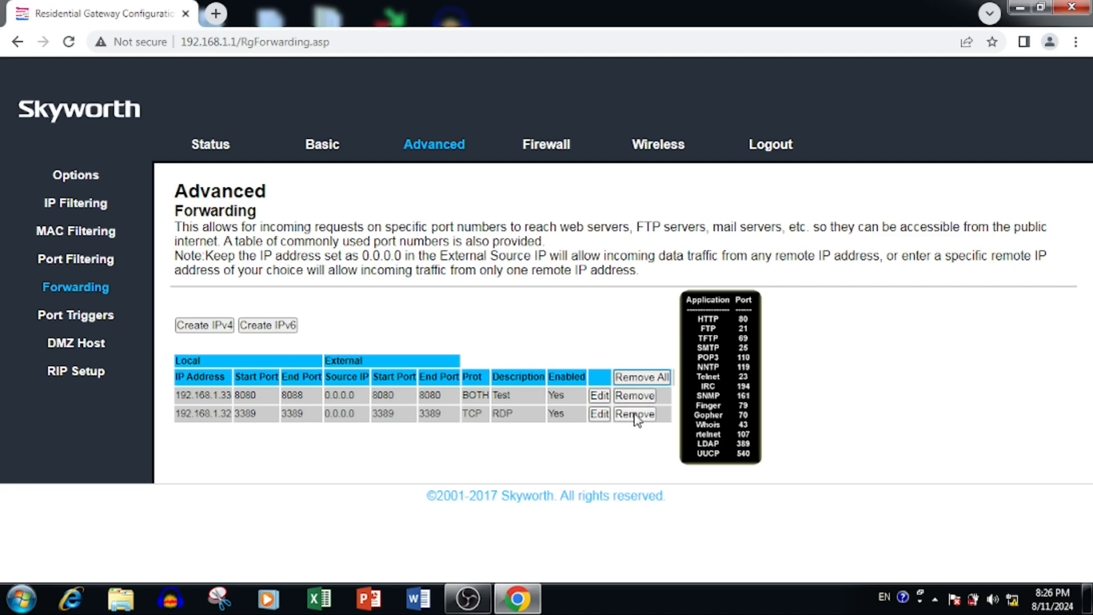
Remove the RDP rule and then all remaining forwarding rules, emptying the table
click(634, 413)
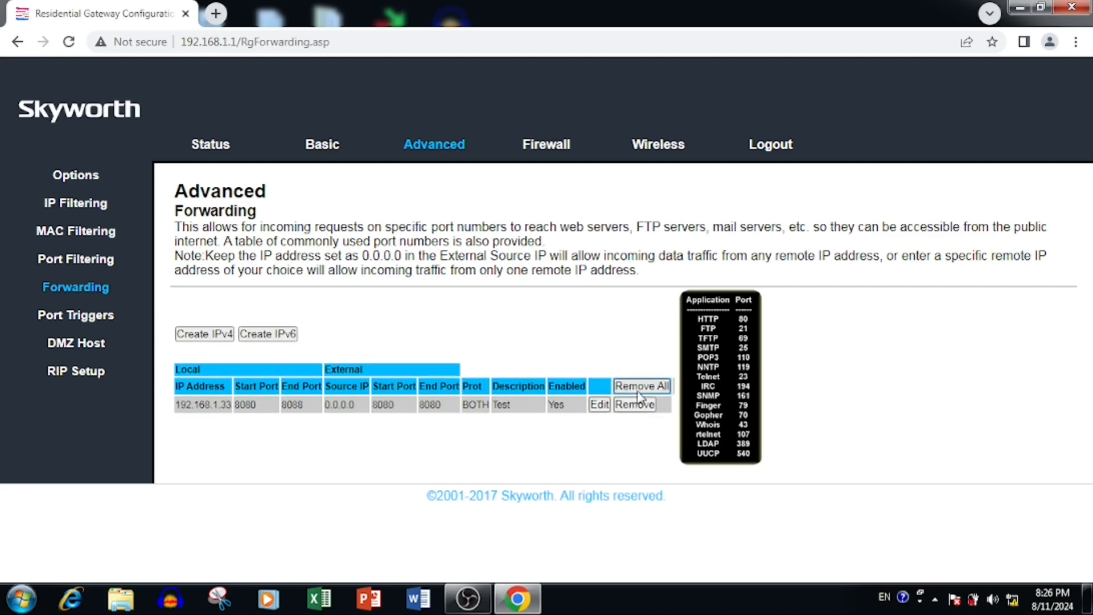
click(634, 404)
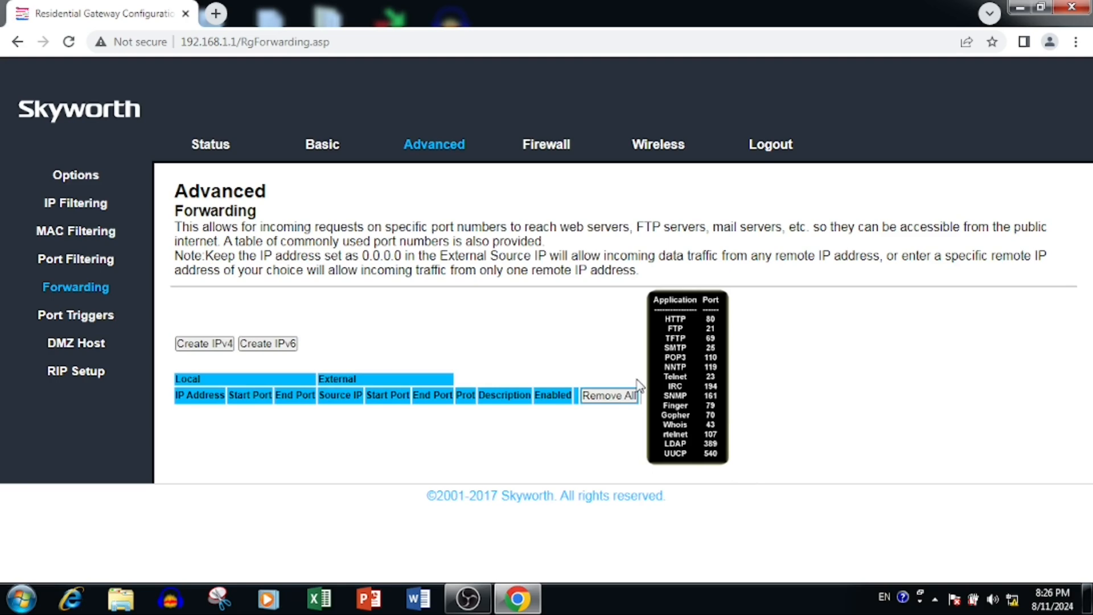
mouse_move(552, 339)
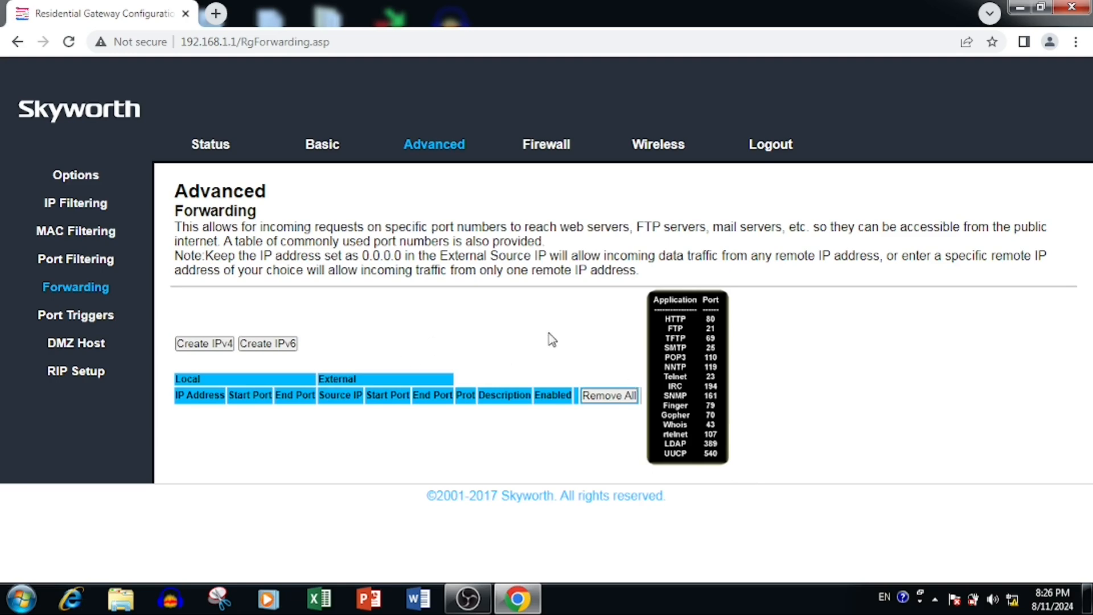
On the DMZ Host page, enter 33 as the host, then reset the DMZ address to 192.168.1.0
click(75, 342)
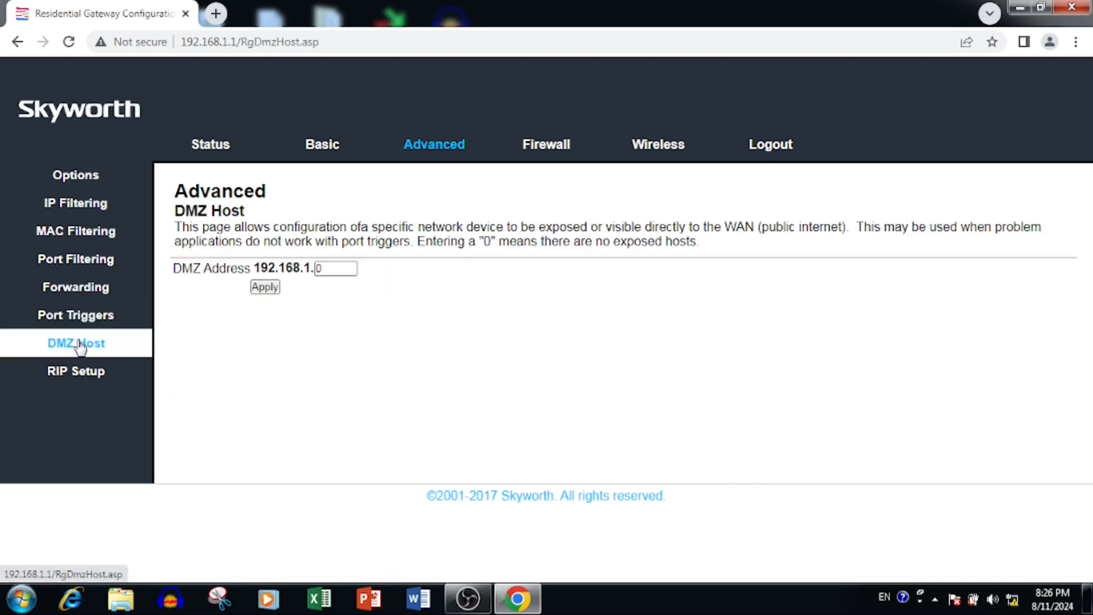
click(337, 269)
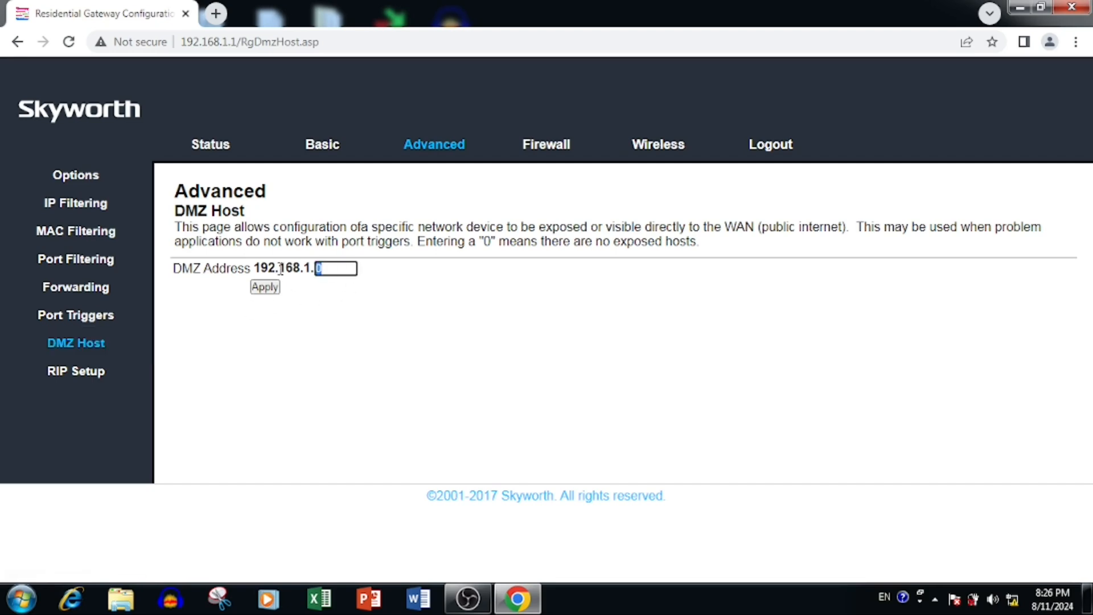
text(33)
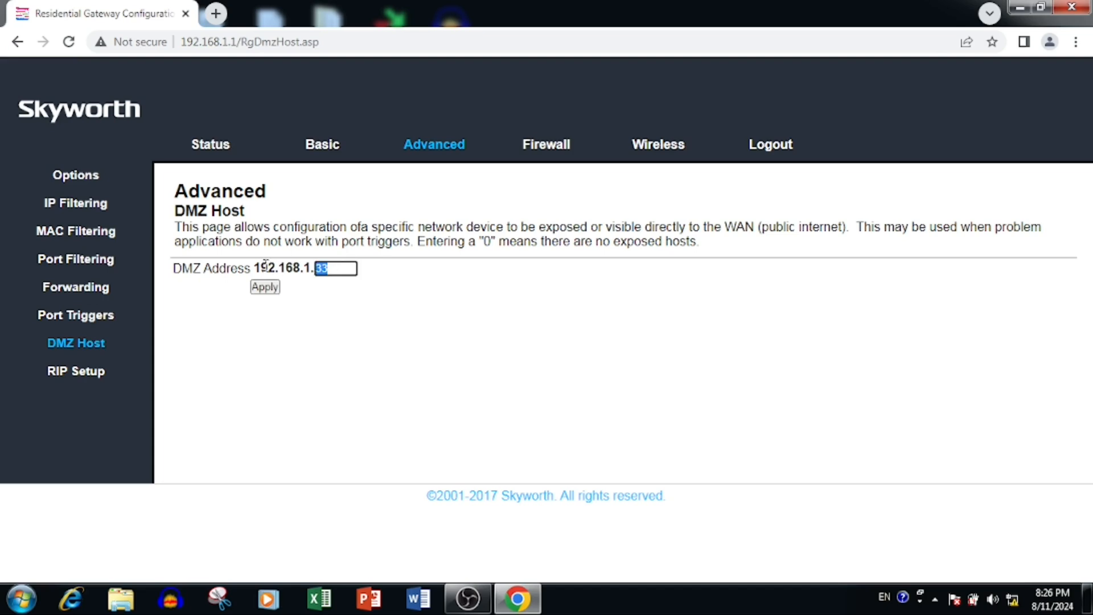
text(0)
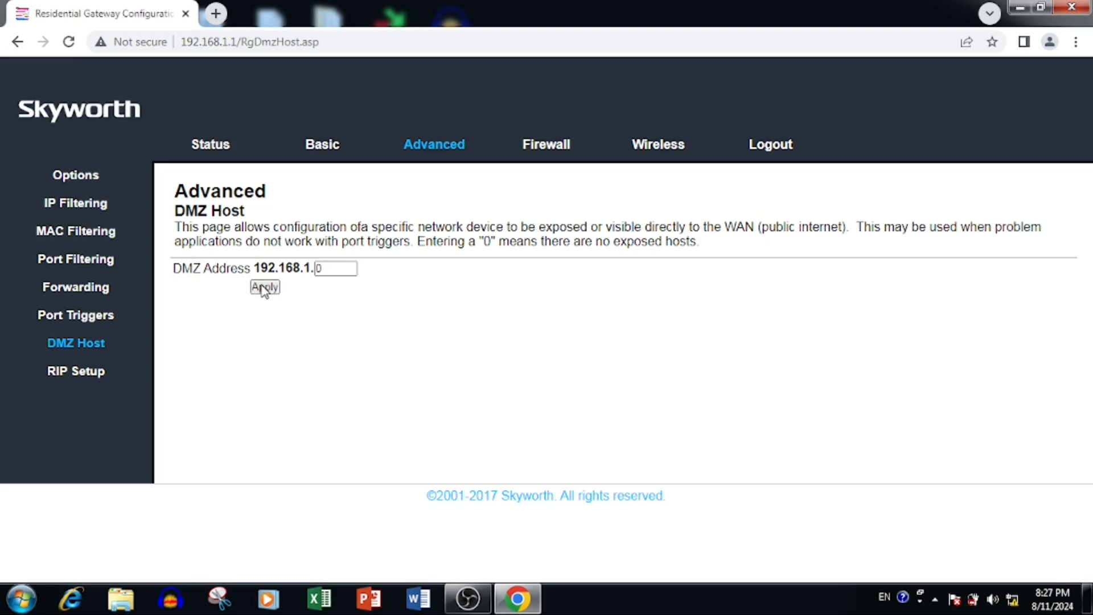
mouse_move(657, 145)
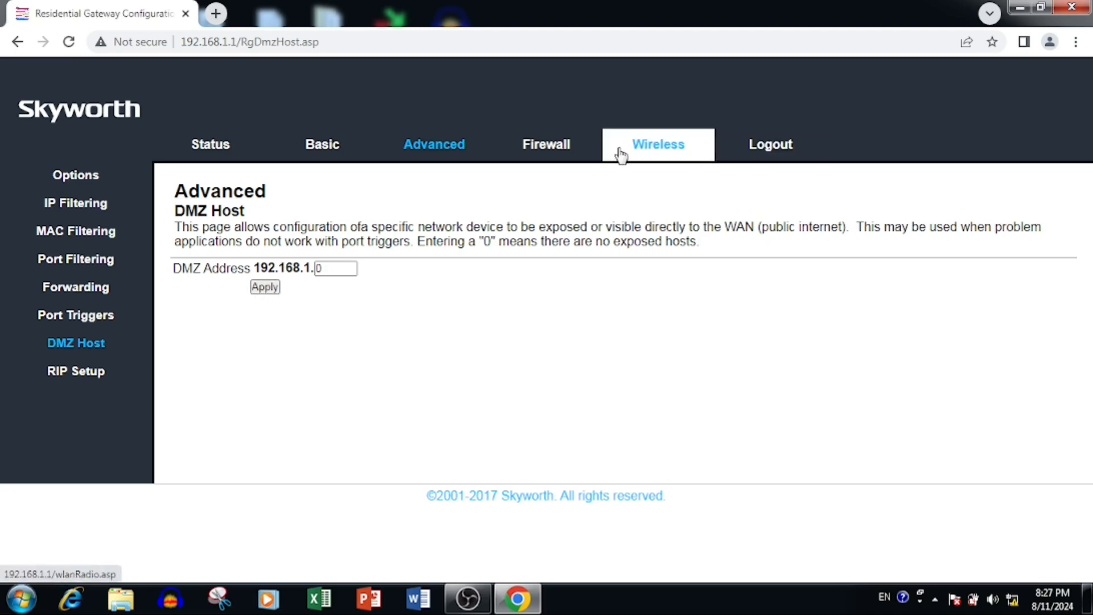
mouse_move(616, 151)
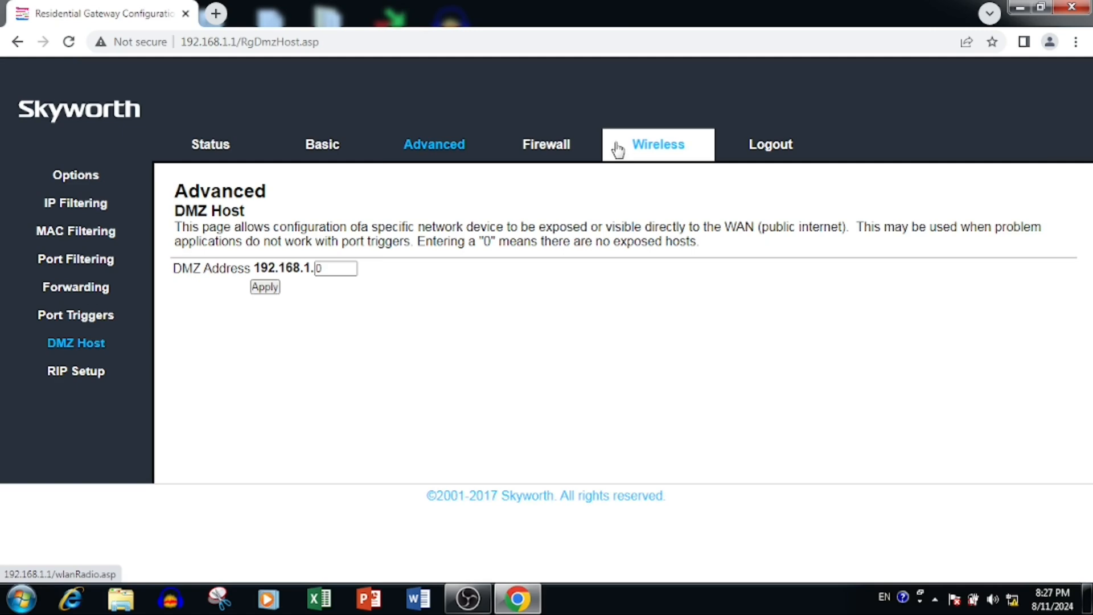